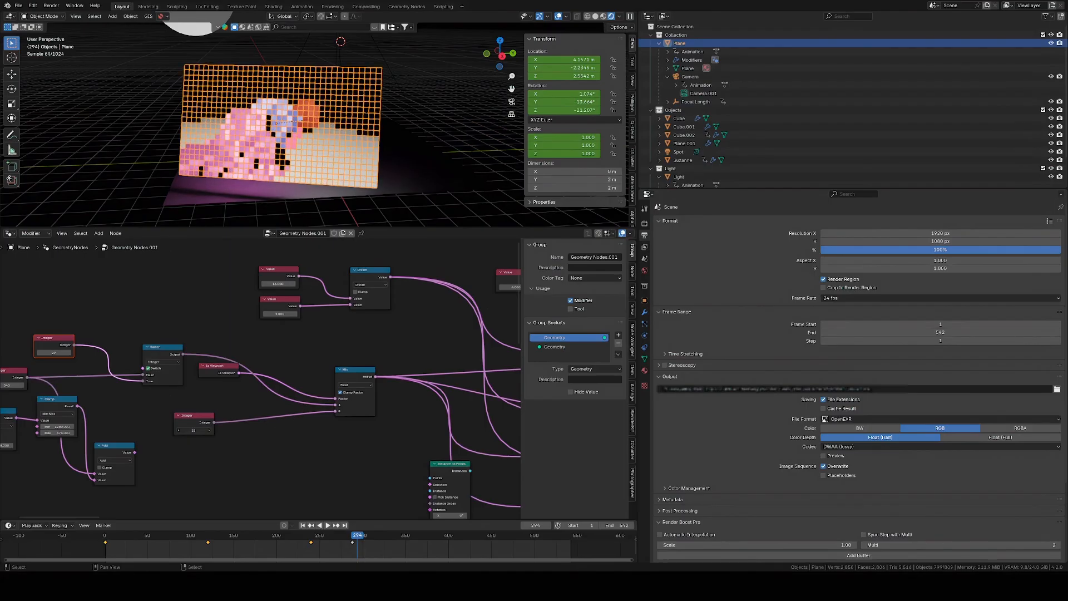
View the monkey and cubes through the scene camera in rendered shading
{"action": "left_click", "coordinate": [559, 15]}
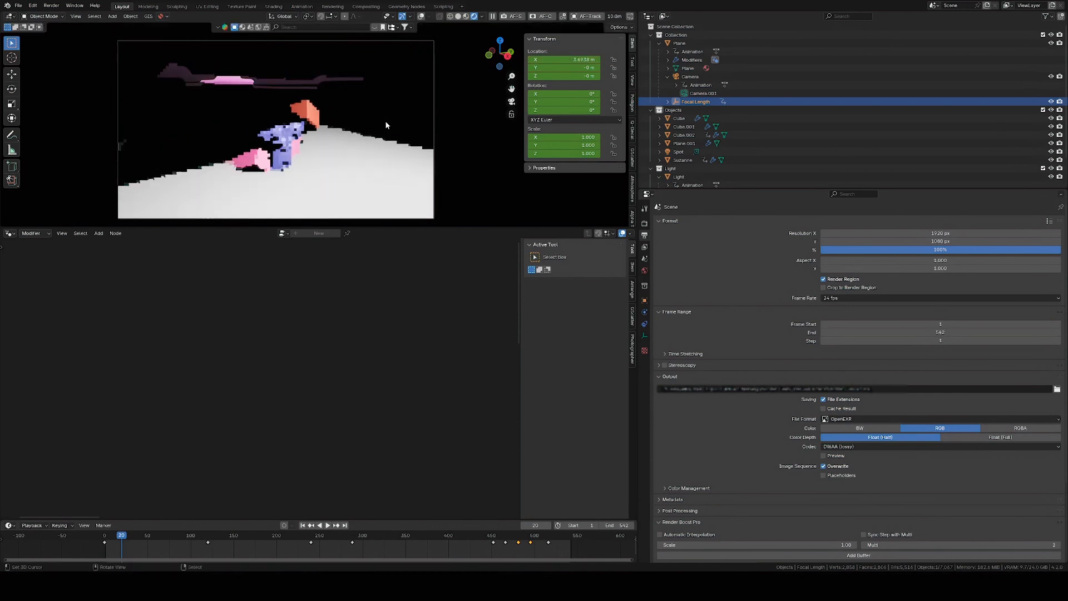
Return to solid shading and select the Plane to show its ray-tracer node tree
{"action": "left_click", "coordinate": [557, 16]}
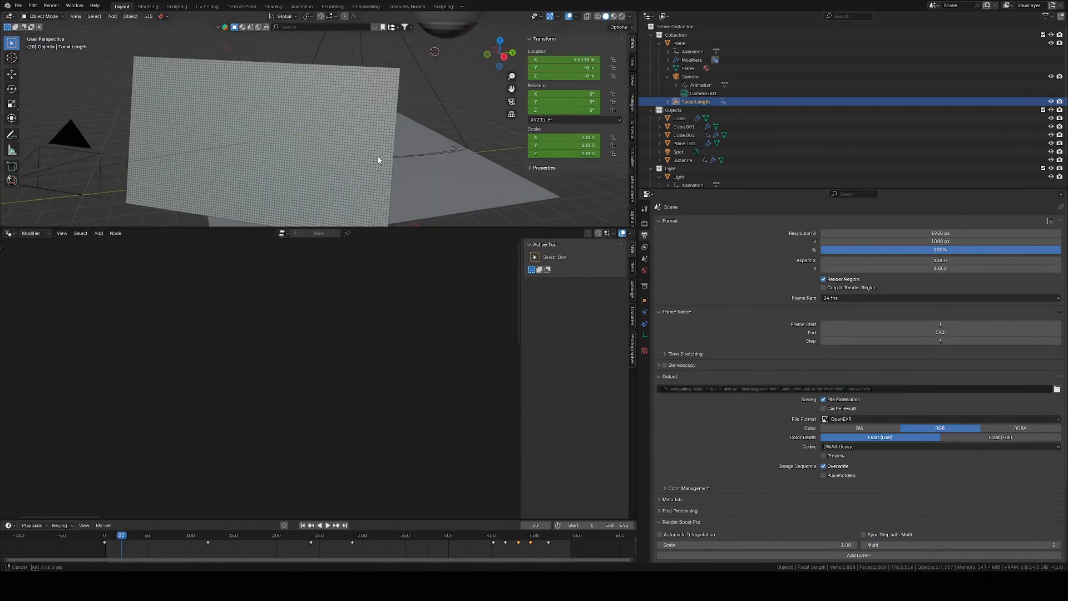
{"action": "left_click", "coordinate": [679, 42]}
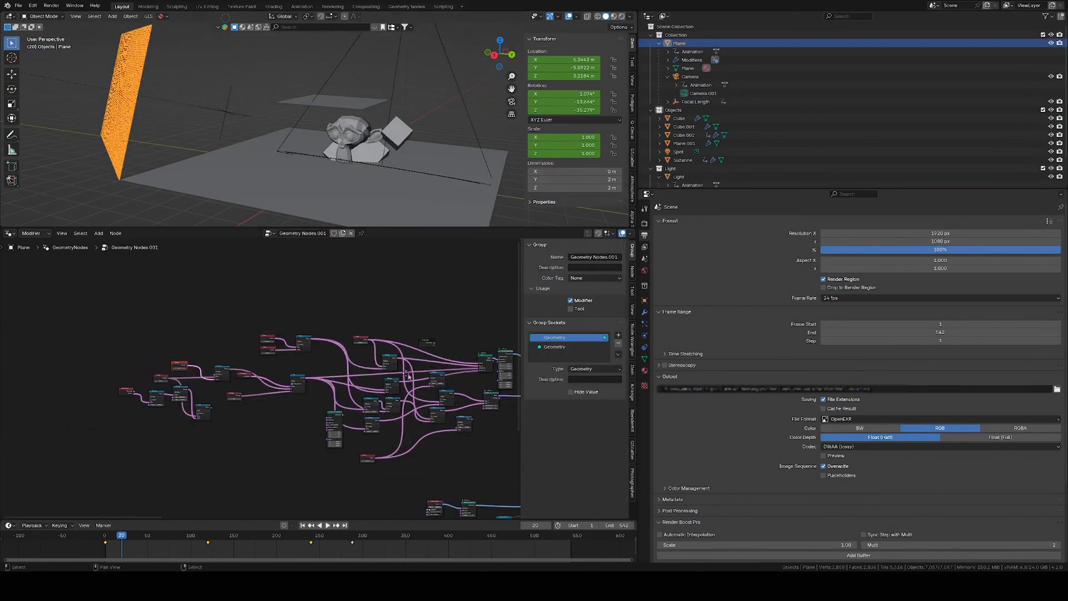